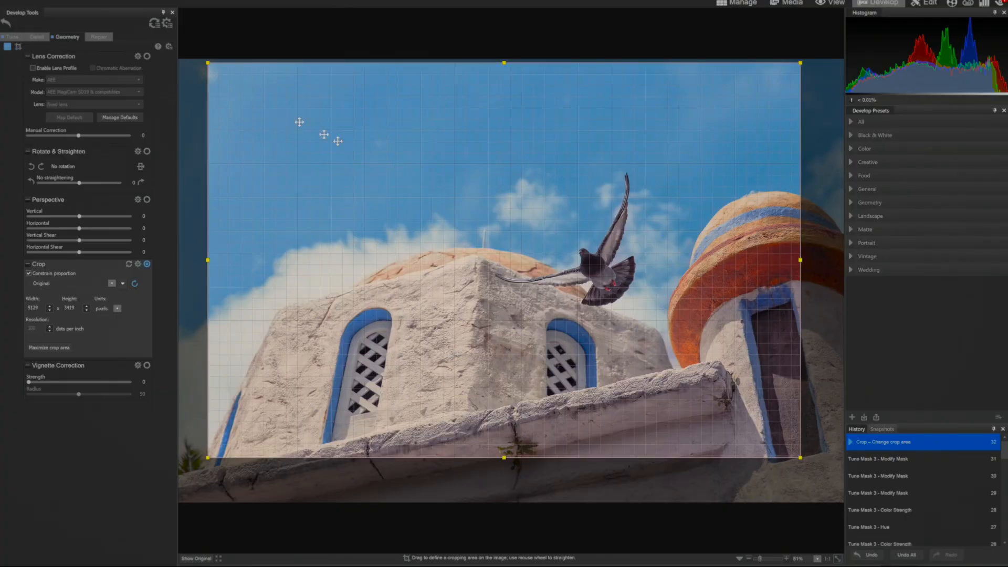
pyautogui.moveTo(248, 80)
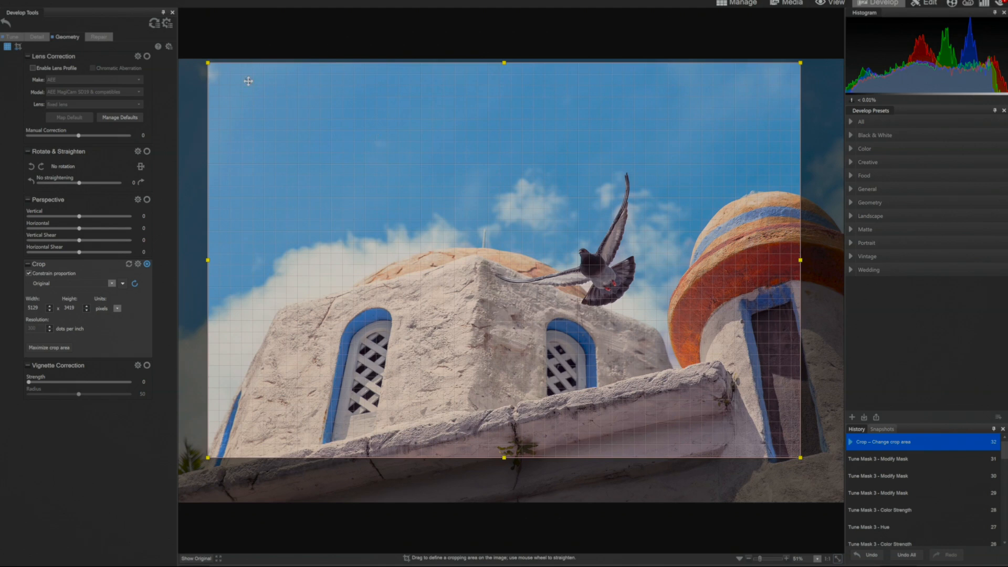
pyautogui.moveTo(206, 61)
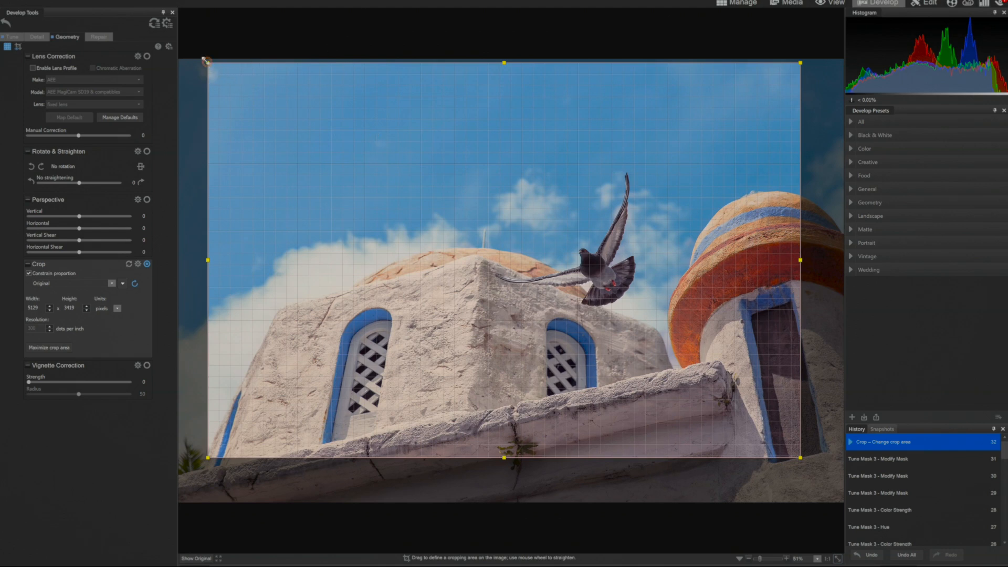
# Widen the crop toward the top-left, enlarging it to 5165 by 3443 pixels
pyautogui.moveTo(208, 63); pyautogui.dragTo(204, 63)
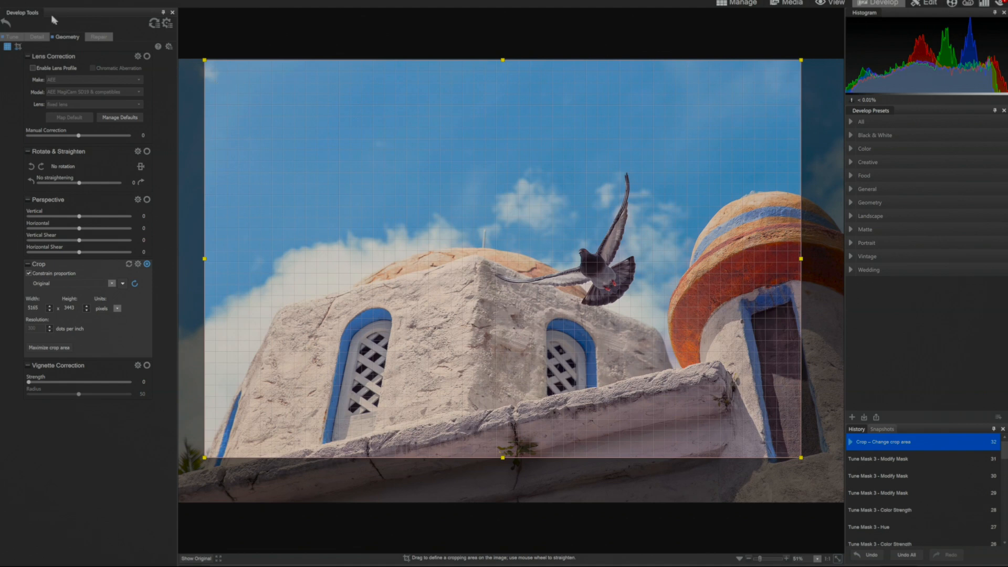
pyautogui.moveTo(682, 11)
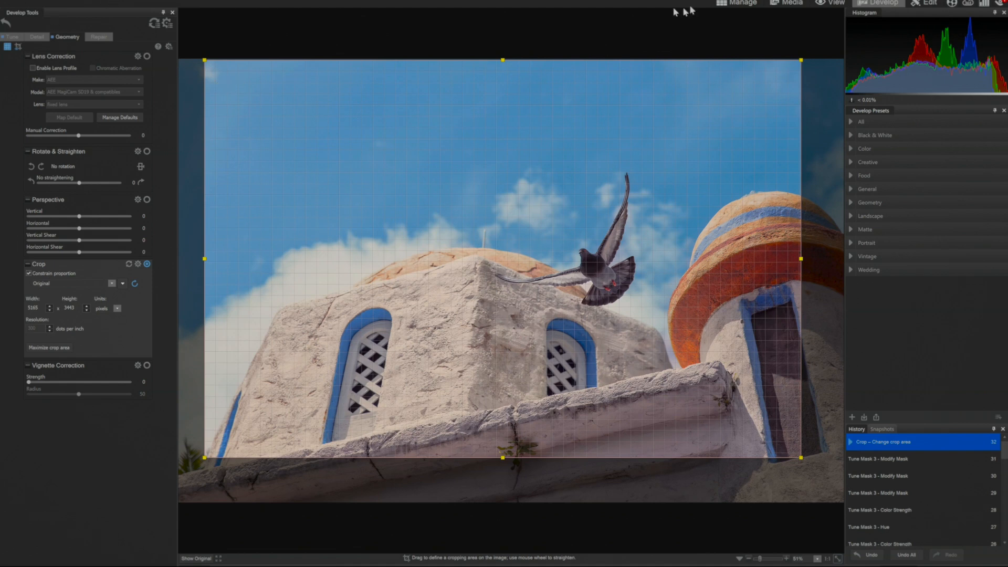
pyautogui.moveTo(491, 127)
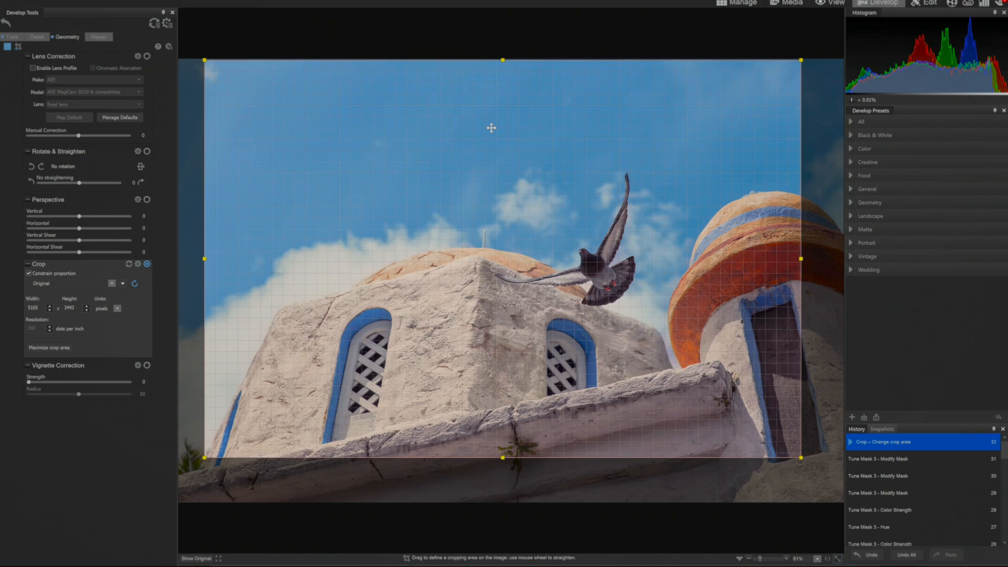
# Save a JPEG copy of the edited dome photo, named with 'fin', in Lessons
pyautogui.click(13, 6)
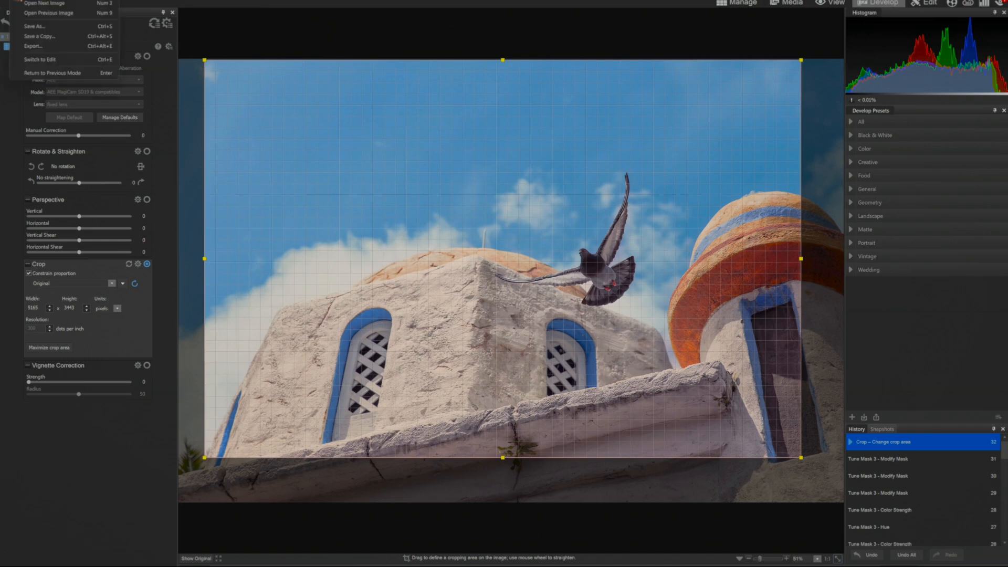
pyautogui.moveTo(39, 35)
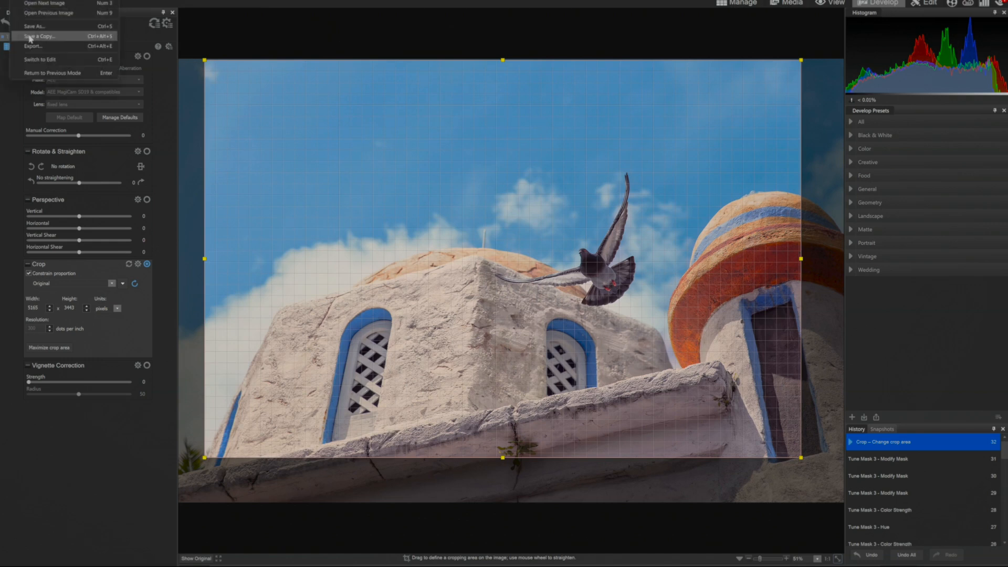
pyautogui.click(39, 36)
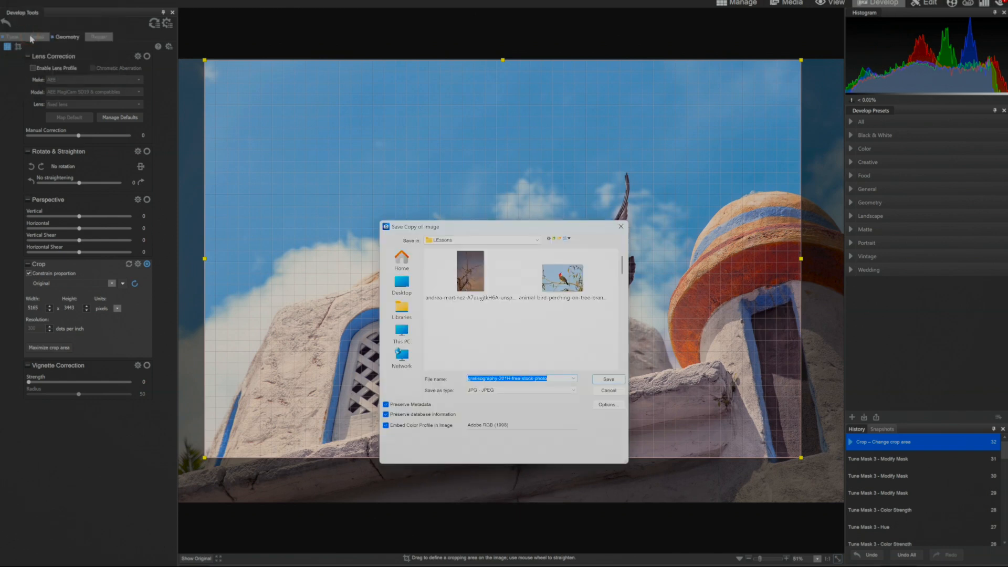
pyautogui.write('fin')
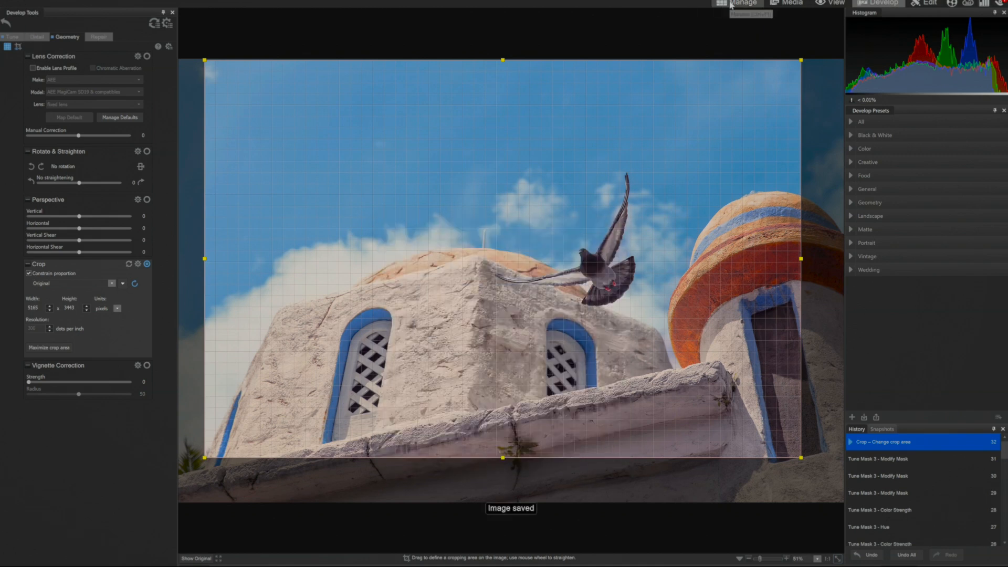
# In Manage mode, select the original and edited dome photos in Lessons to compare
pyautogui.click(743, 3)
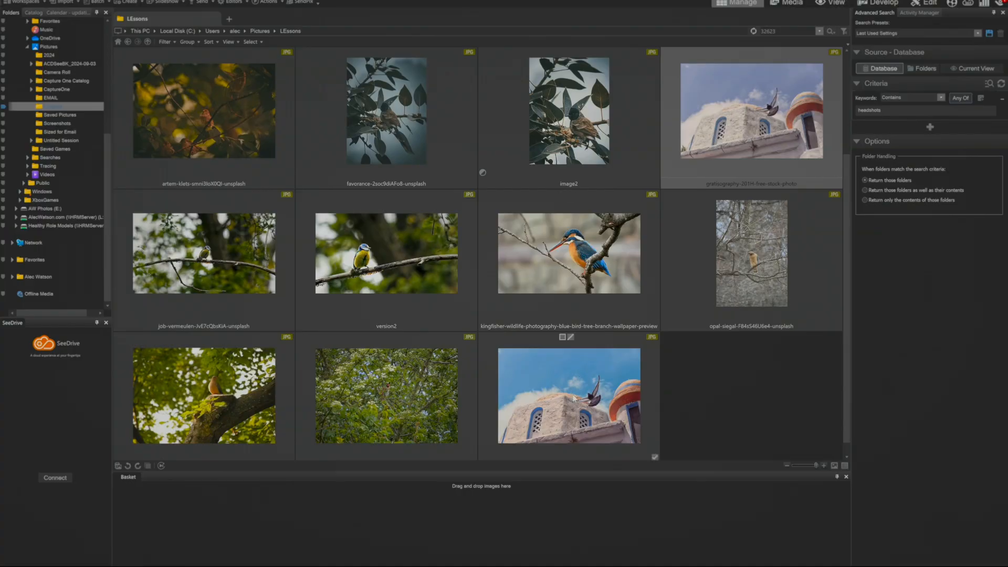
pyautogui.click(568, 396)
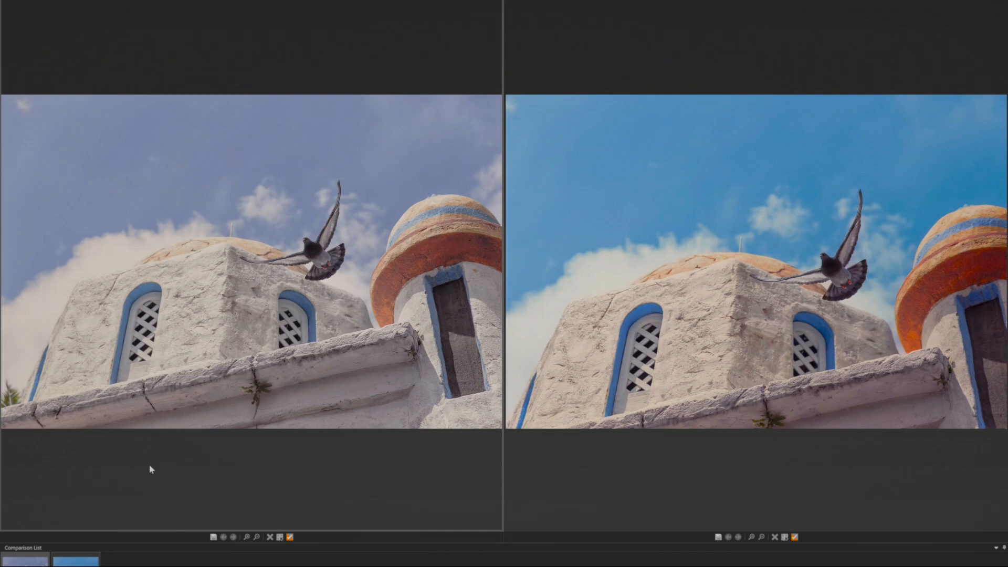
pyautogui.moveTo(151, 470)
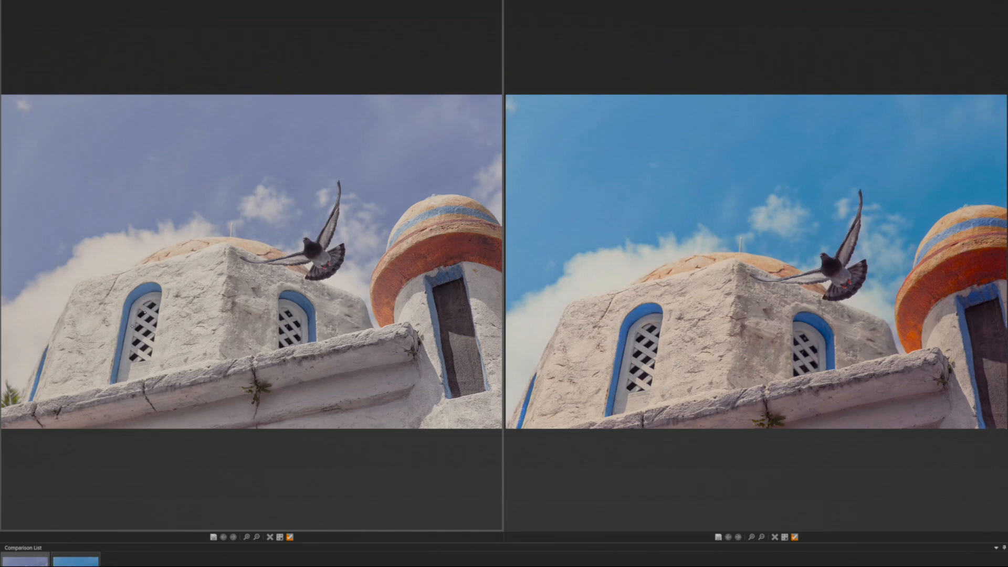